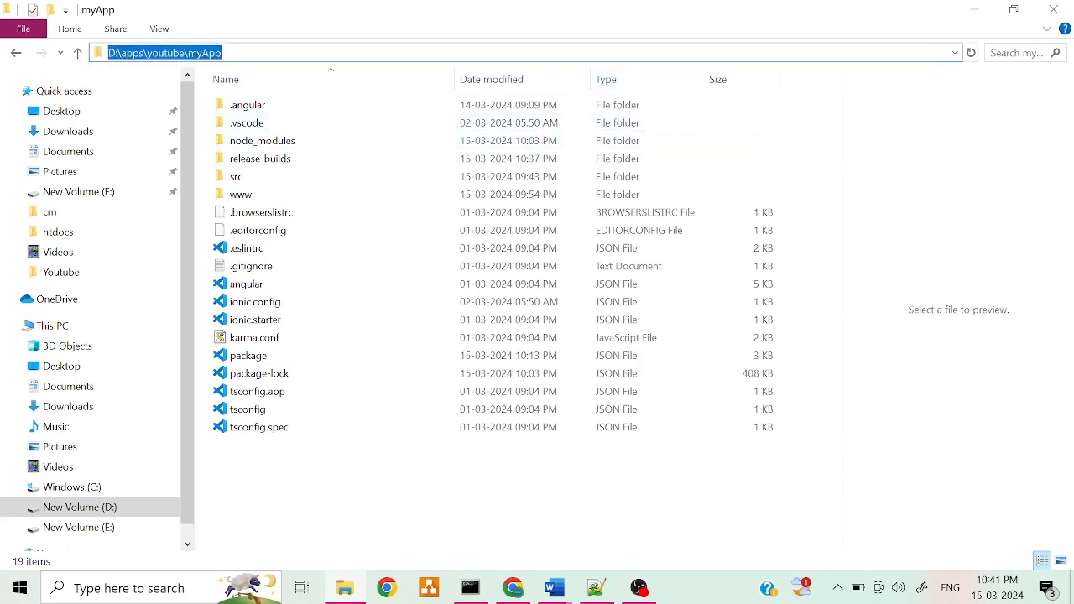
{"action": "mouse_move", "coordinate": [668, 574]}
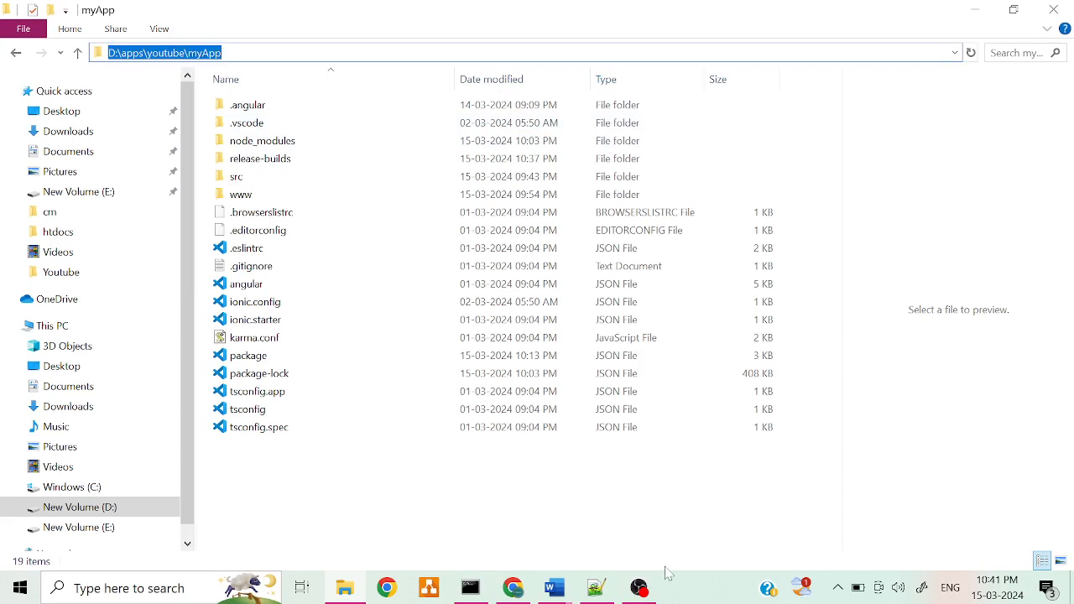
Review the windows-release script in package.json and get an administrator prompt at D:\apps\youtube\myApp
{"action": "left_click", "coordinate": [595, 588]}
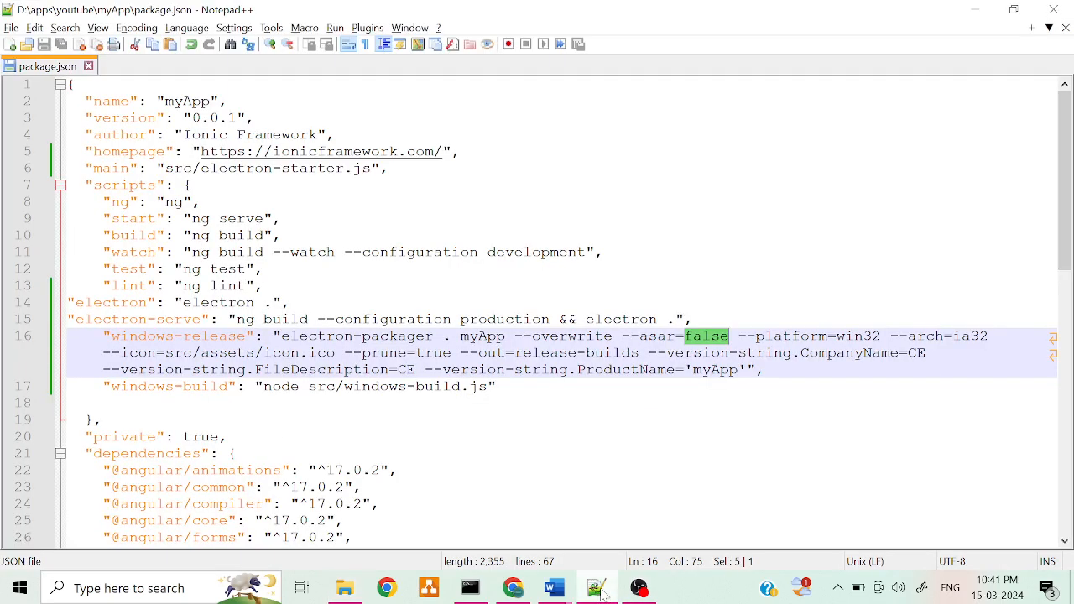
{"action": "left_click", "coordinate": [287, 302]}
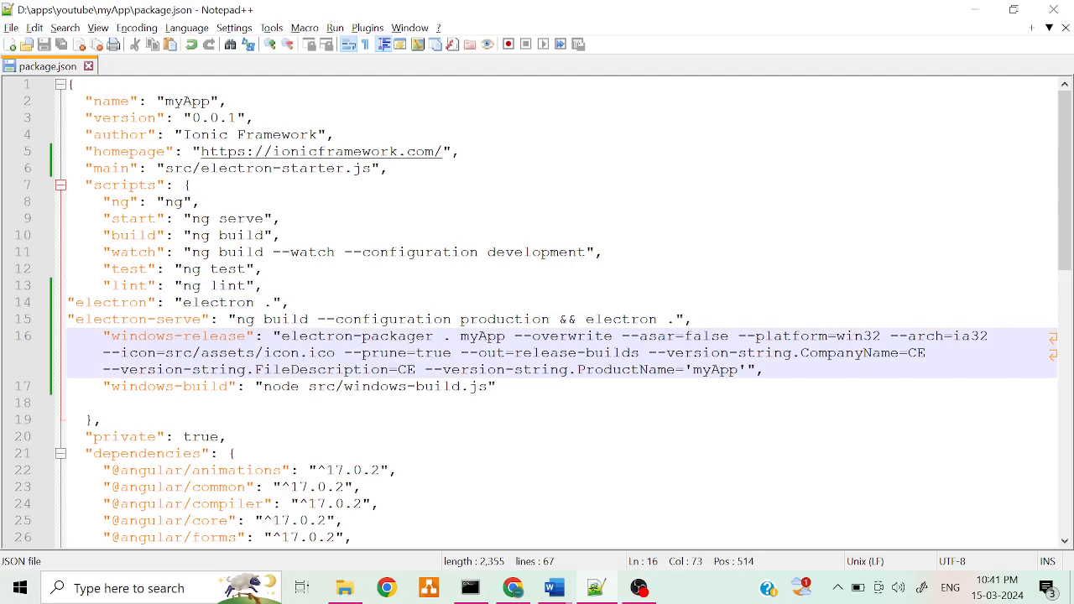
{"action": "double_click", "coordinate": [705, 335]}
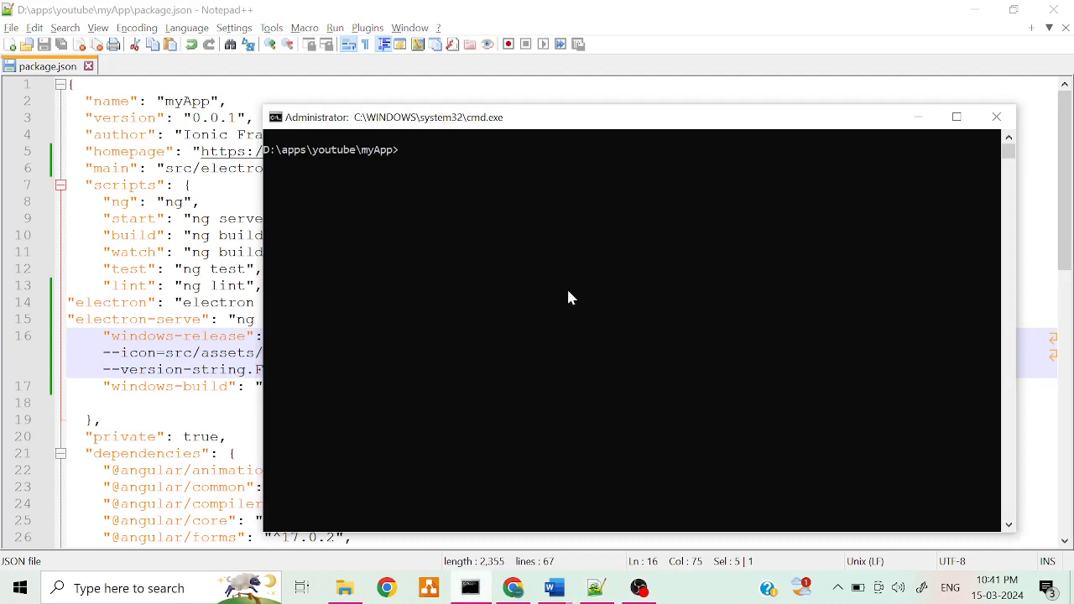
Run npm run windows-release to package the app with electron-packager for win32 ia32
{"action": "type", "text": "nmpm"}
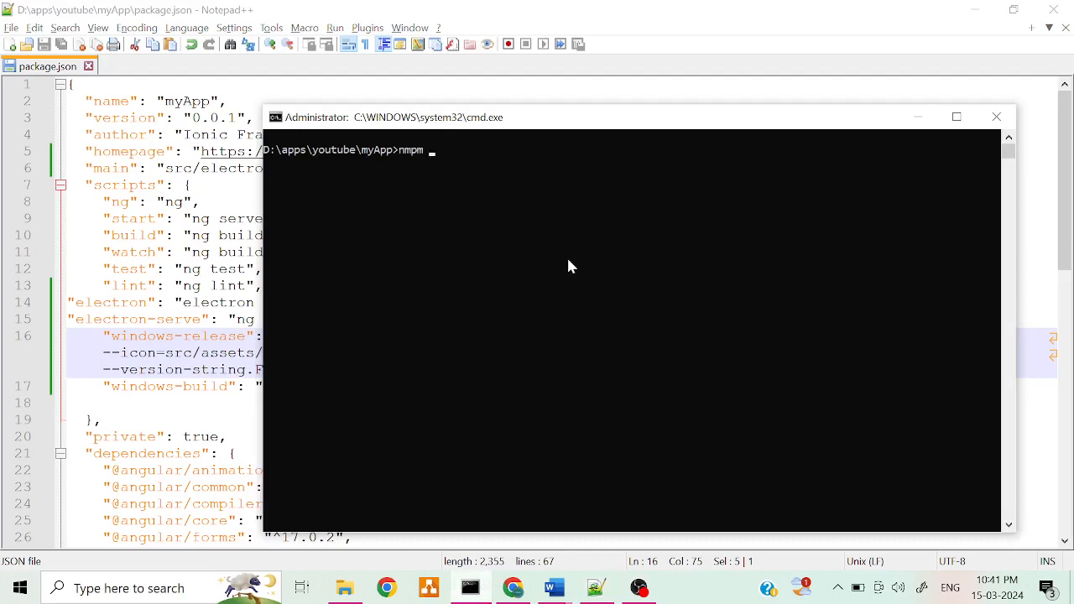
{"action": "key", "text": "BackSpace"}
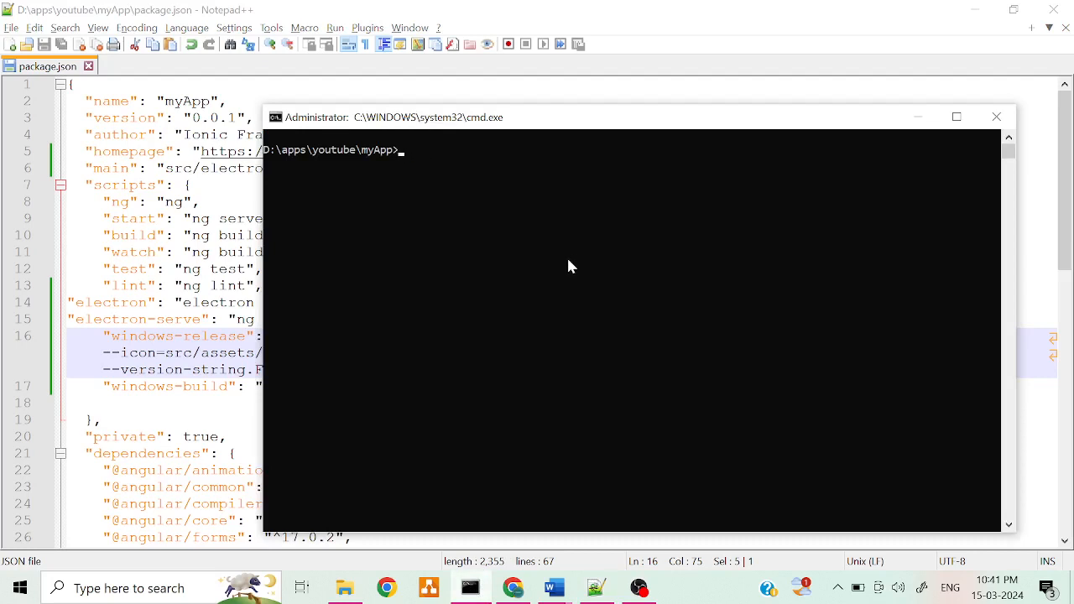
{"action": "type", "text": "npm run"}
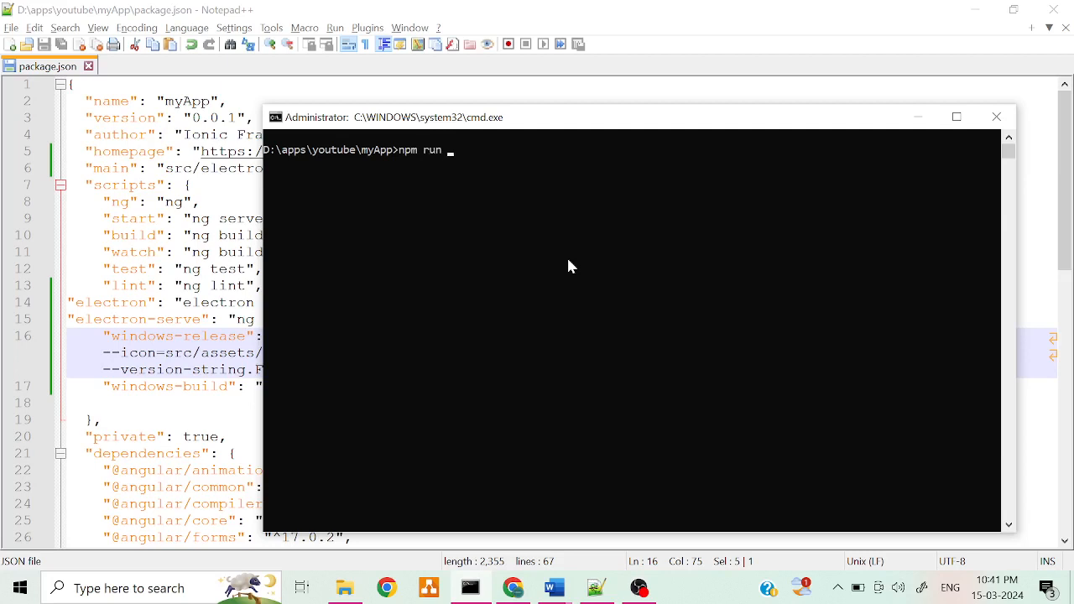
{"action": "type", "text": "windows"}
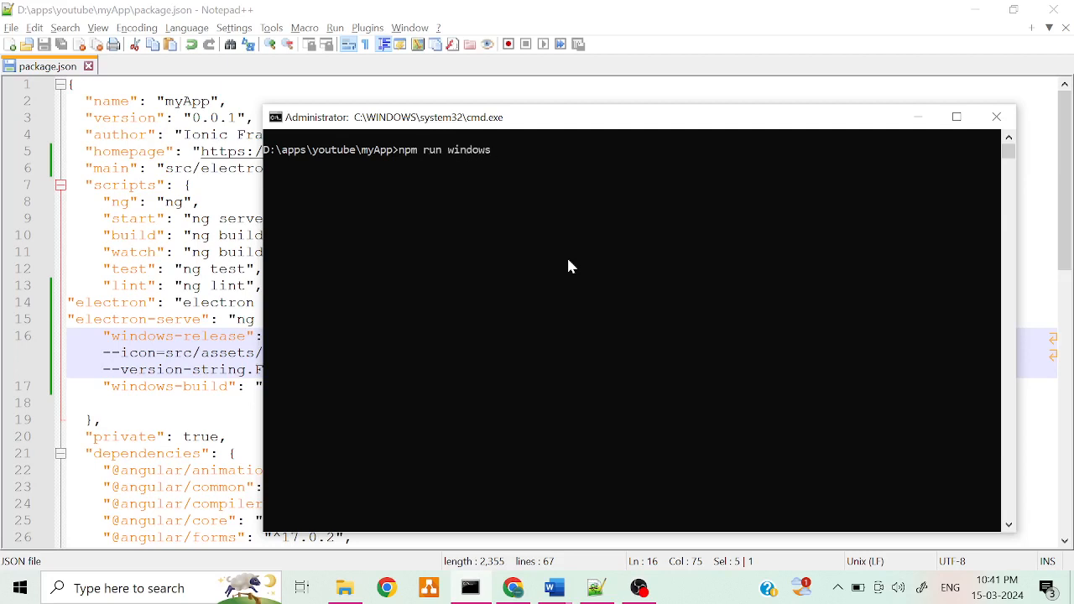
{"action": "type", "text": "-release"}
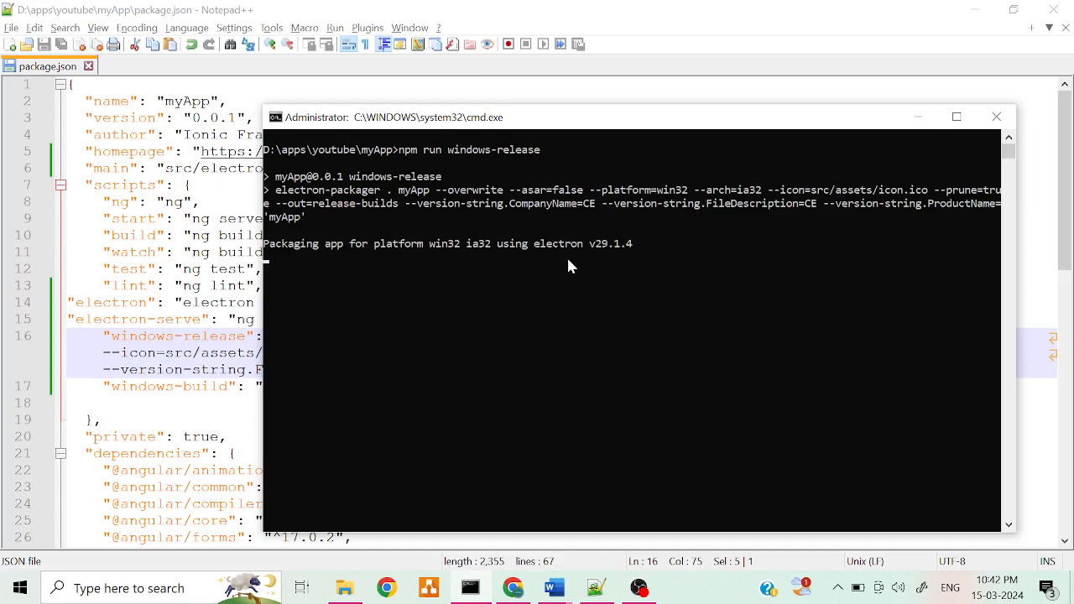
{"action": "mouse_move", "coordinate": [668, 503]}
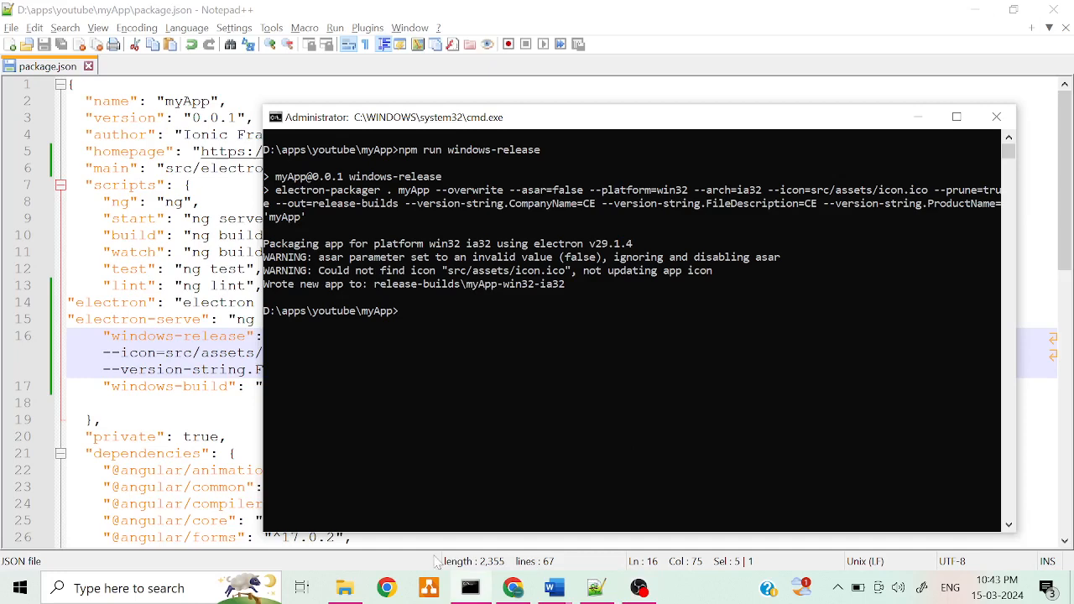
Navigate from myApp into release-builds, myApp-win32-ia32 and its resources folder
{"action": "left_click", "coordinate": [344, 587]}
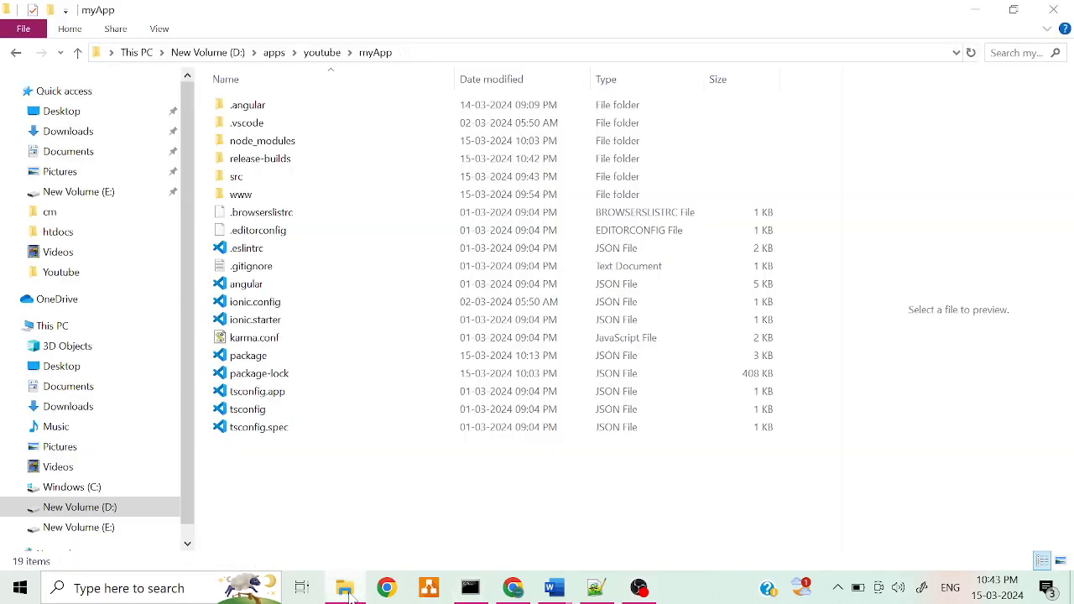
{"action": "mouse_move", "coordinate": [436, 230]}
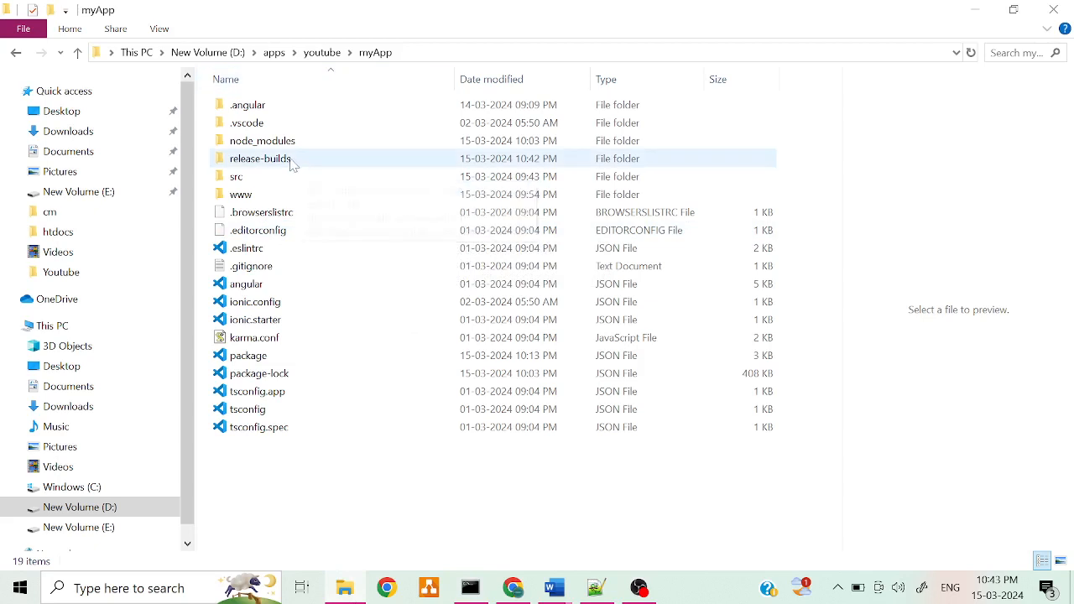
{"action": "mouse_move", "coordinate": [292, 162]}
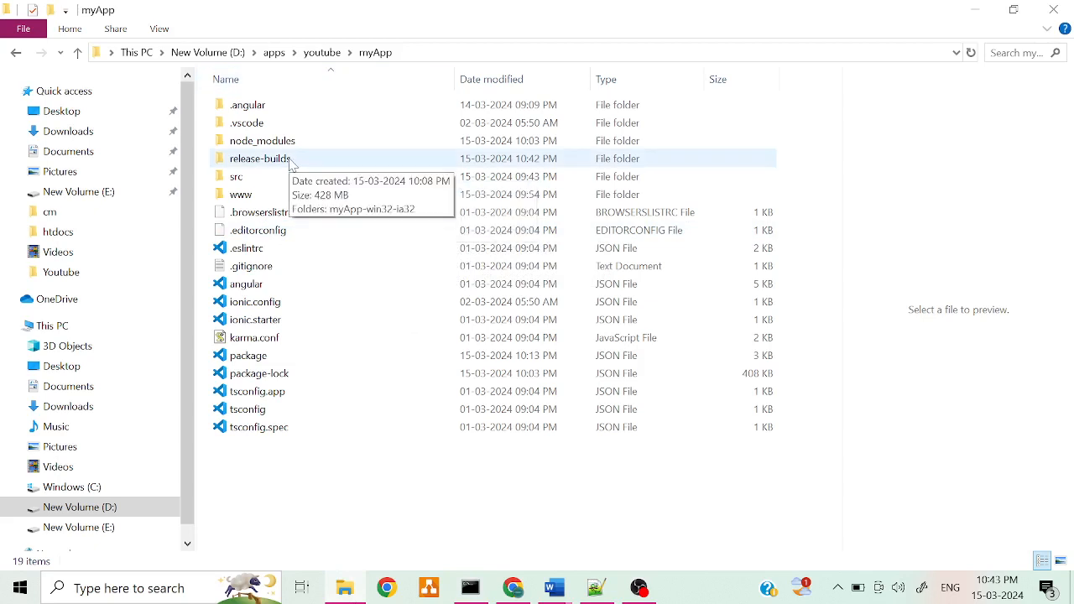
{"action": "double_click", "coordinate": [260, 157]}
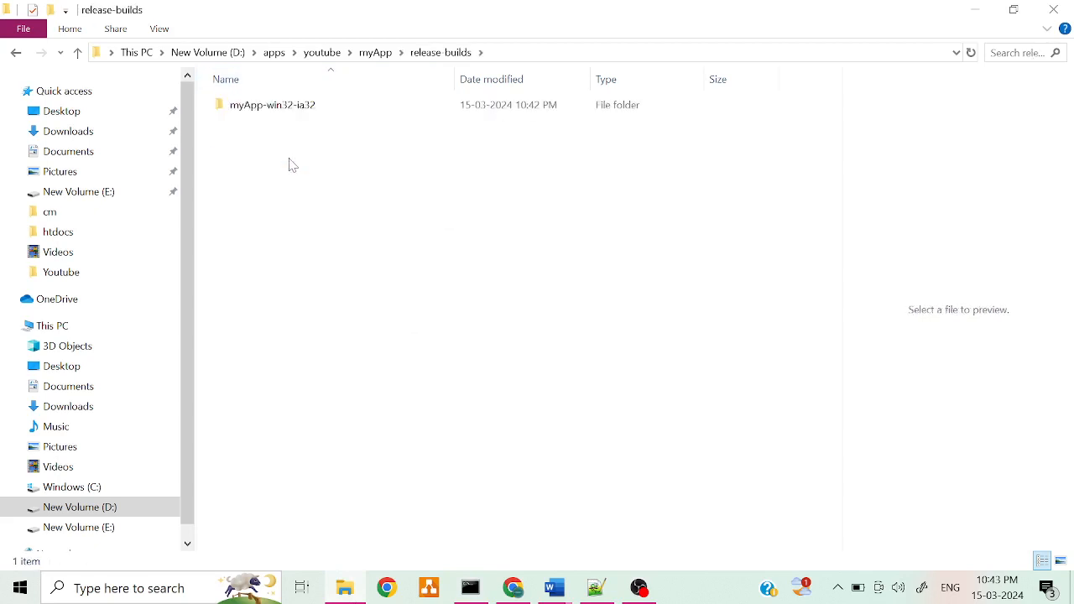
{"action": "left_click", "coordinate": [272, 104]}
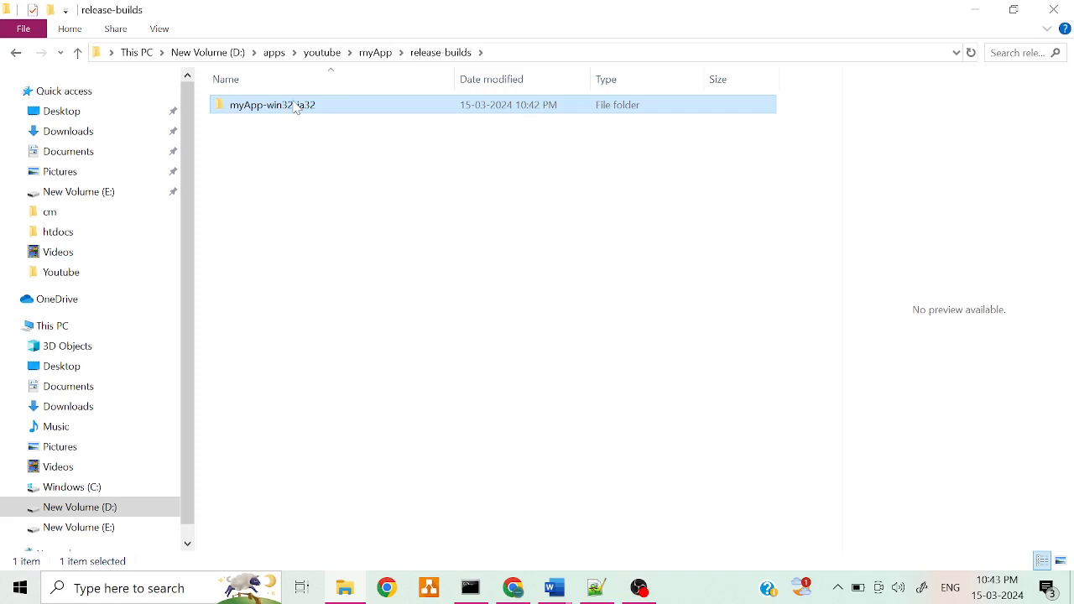
{"action": "double_click", "coordinate": [272, 104]}
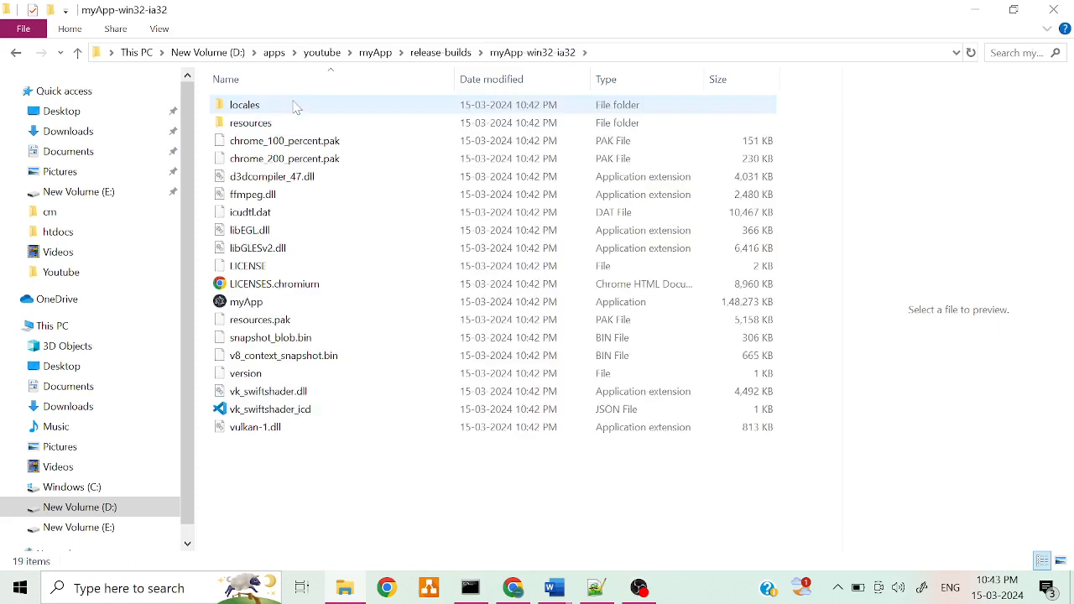
{"action": "mouse_move", "coordinate": [278, 121]}
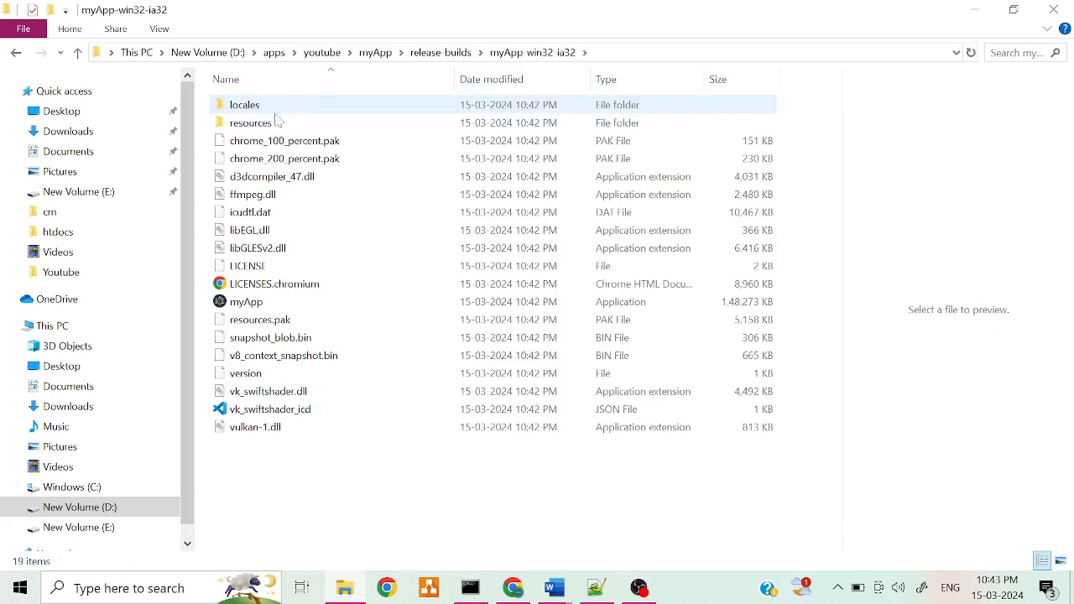
{"action": "double_click", "coordinate": [250, 122]}
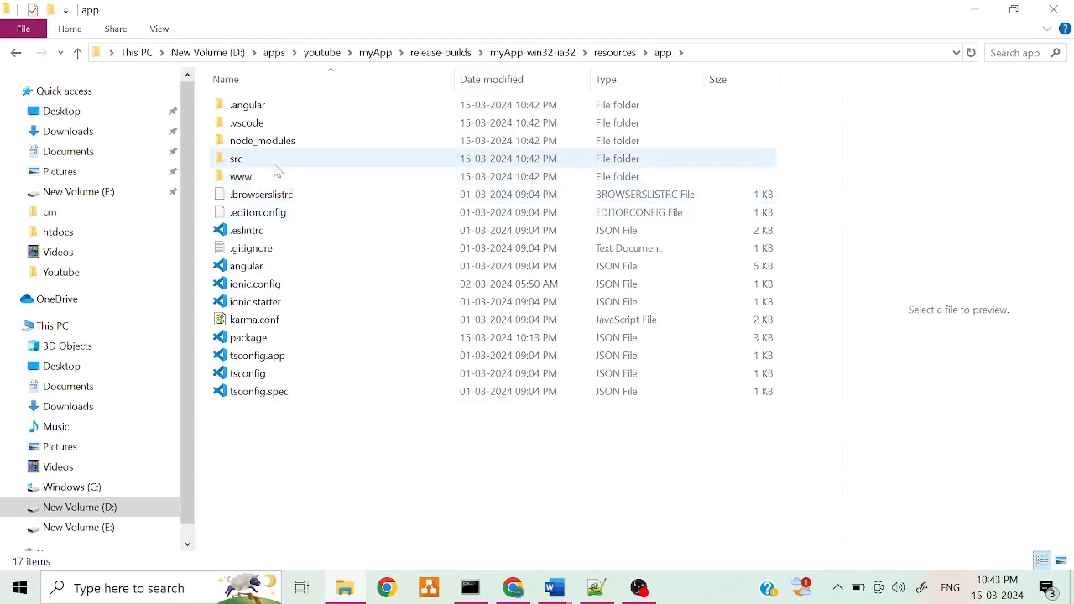
Clear the src folder of its ten items, keeping only electron-starter
{"action": "double_click", "coordinate": [237, 158]}
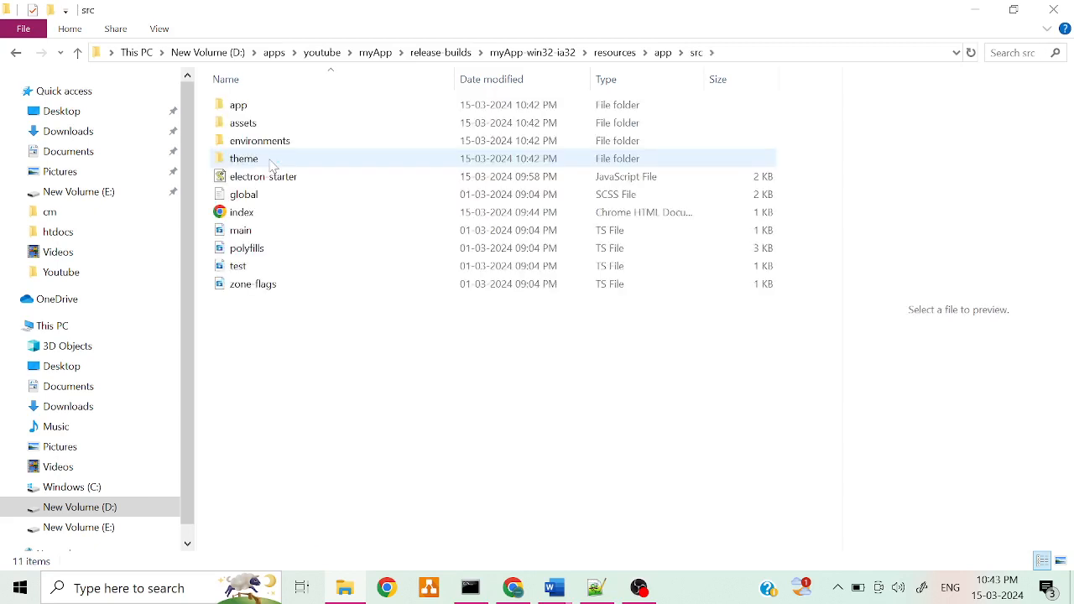
{"action": "left_click", "coordinate": [334, 364]}
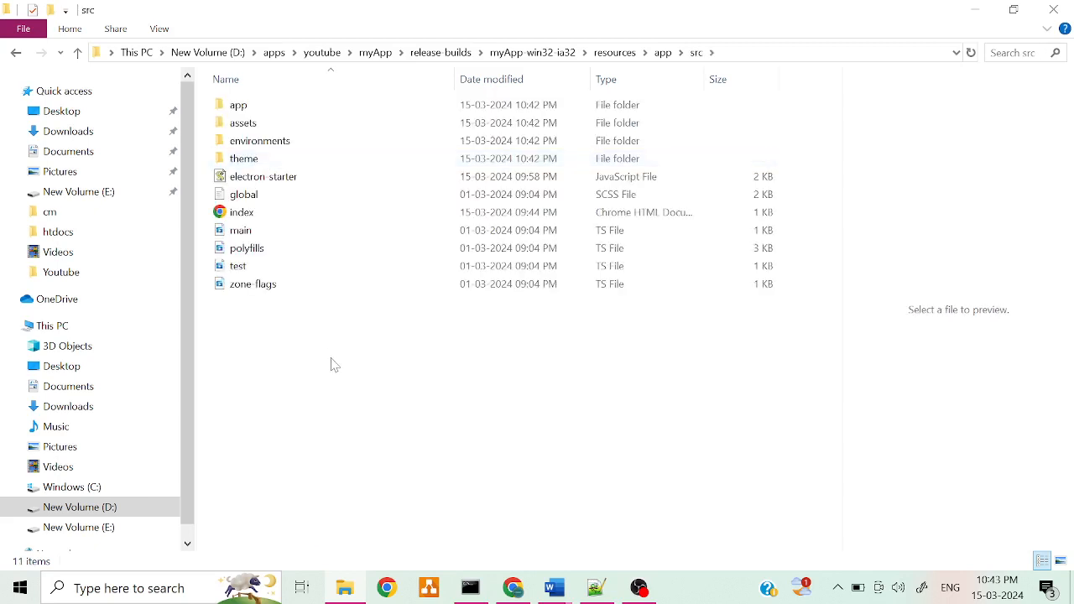
{"action": "key", "text": "ctrl+a"}
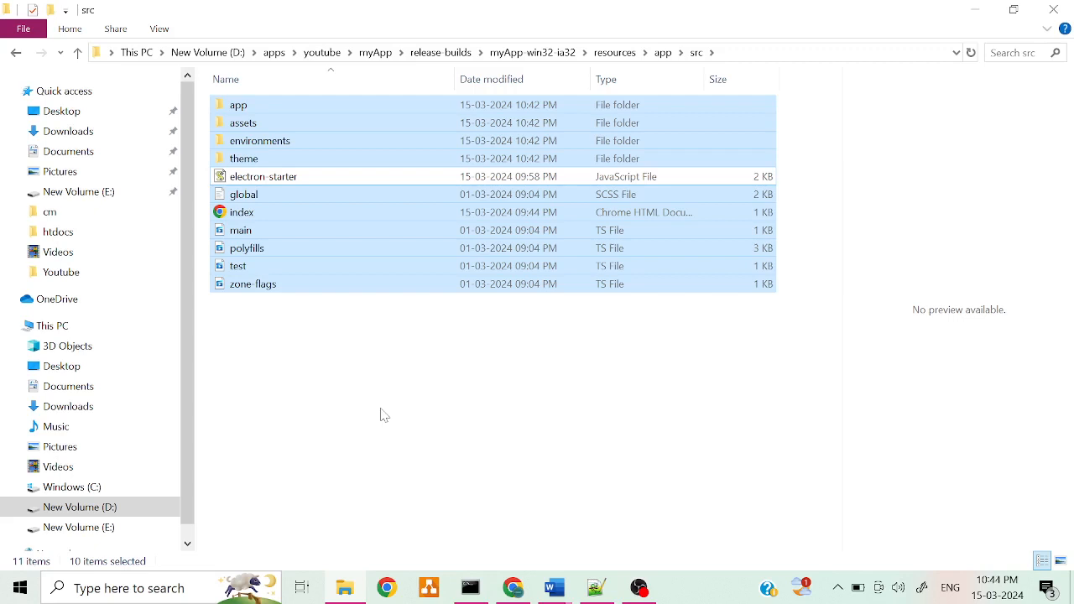
{"action": "key", "text": "Delete"}
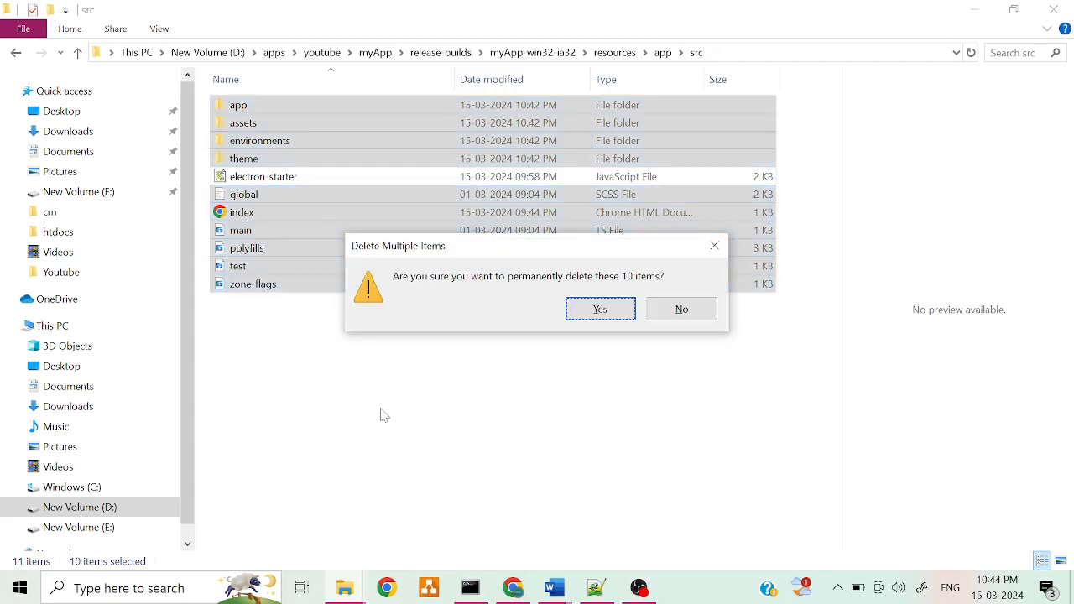
{"action": "left_click", "coordinate": [601, 309]}
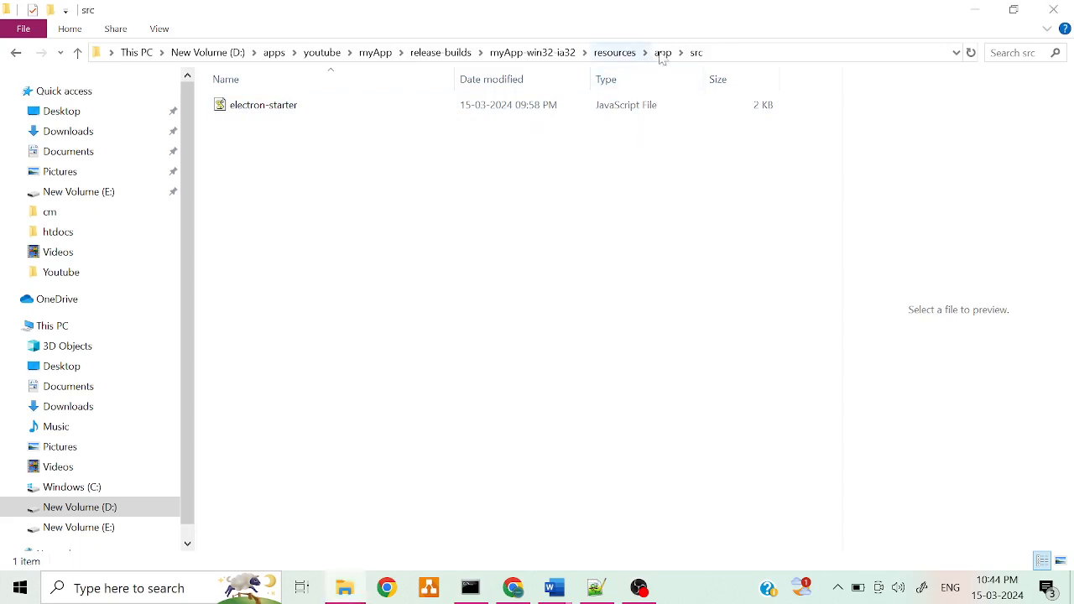
Permanently delete .angular, .vscode and node_modules from the app folder
{"action": "left_click", "coordinate": [663, 52]}
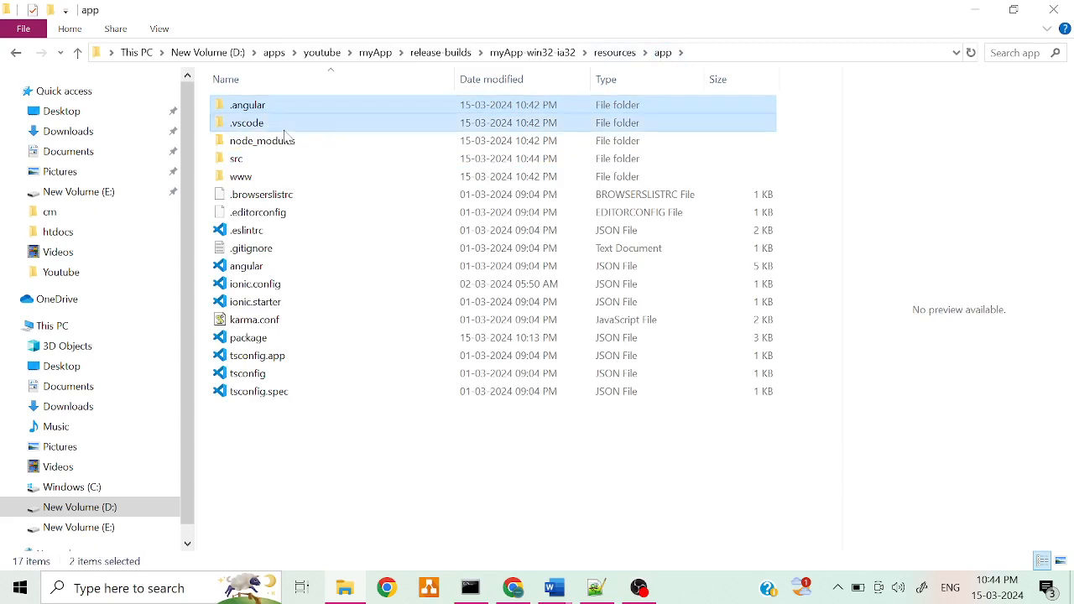
{"action": "left_click", "coordinate": [262, 141]}
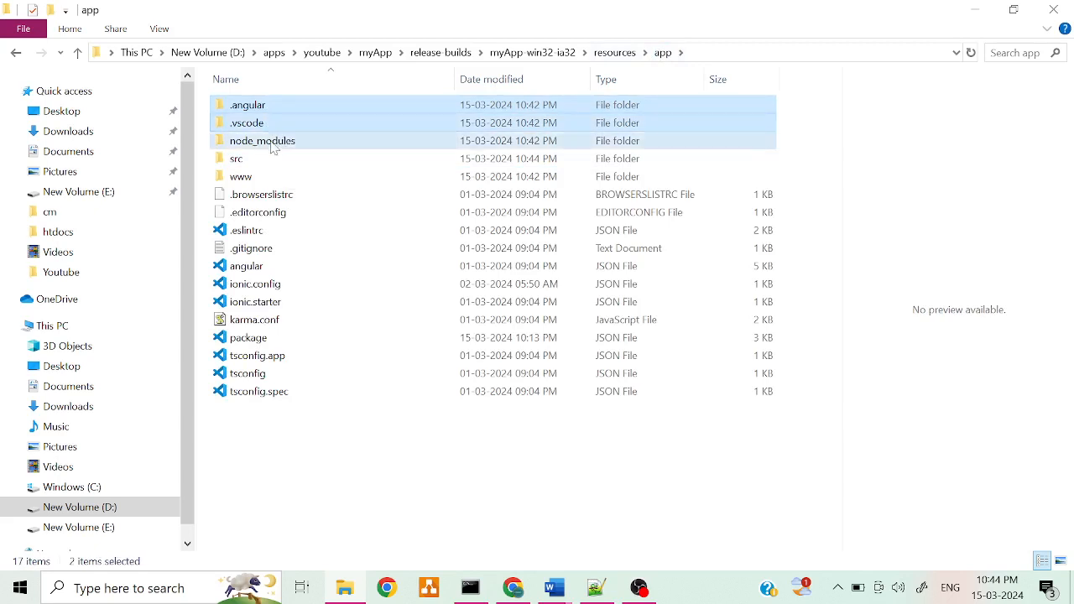
{"action": "key", "text": "Delete"}
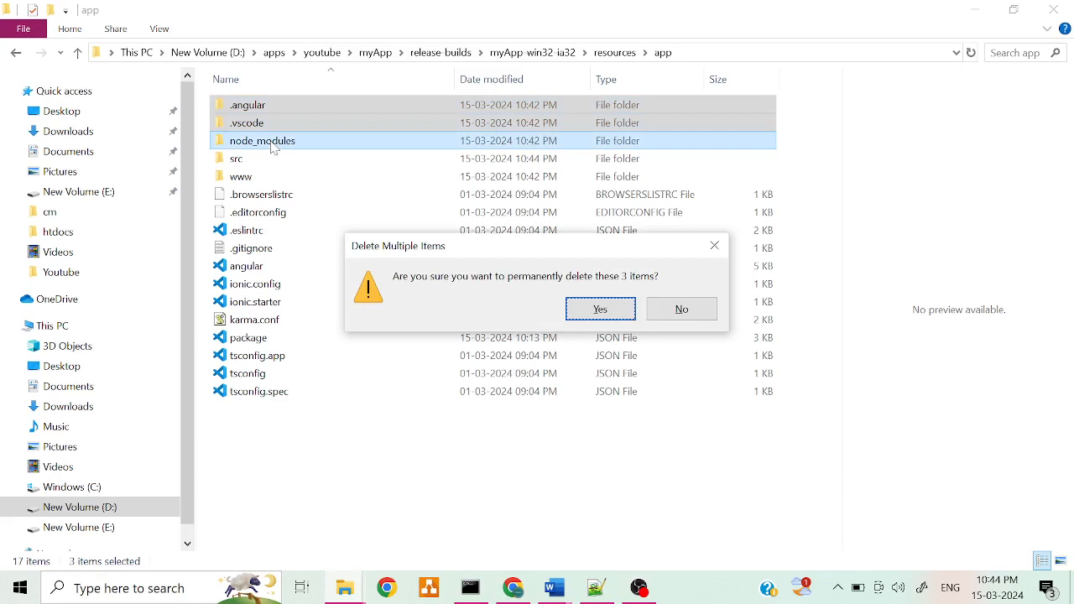
{"action": "left_click", "coordinate": [601, 309]}
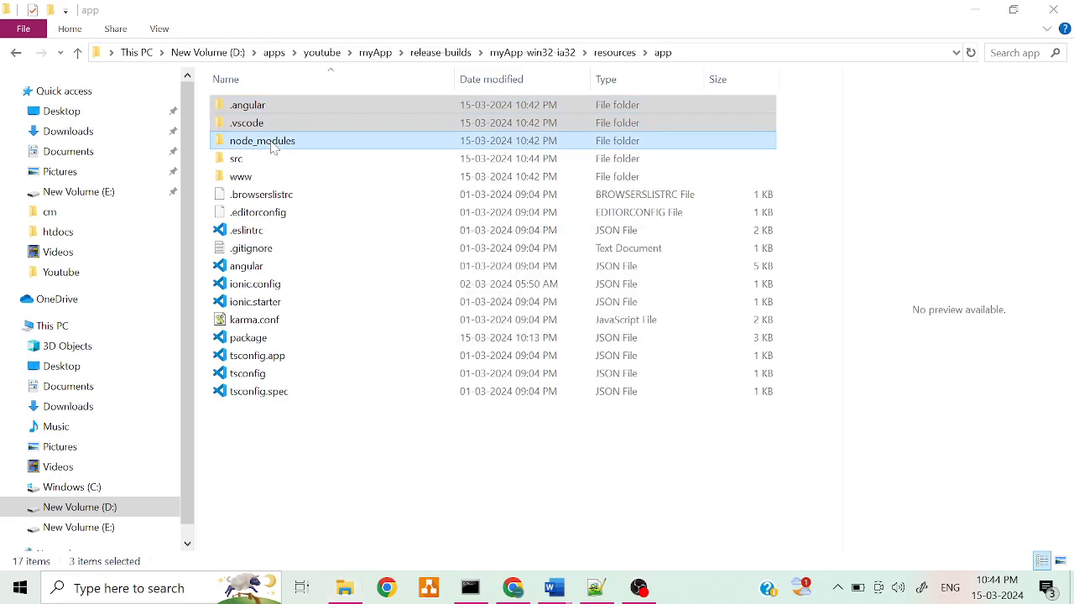
{"action": "key", "text": "Delete"}
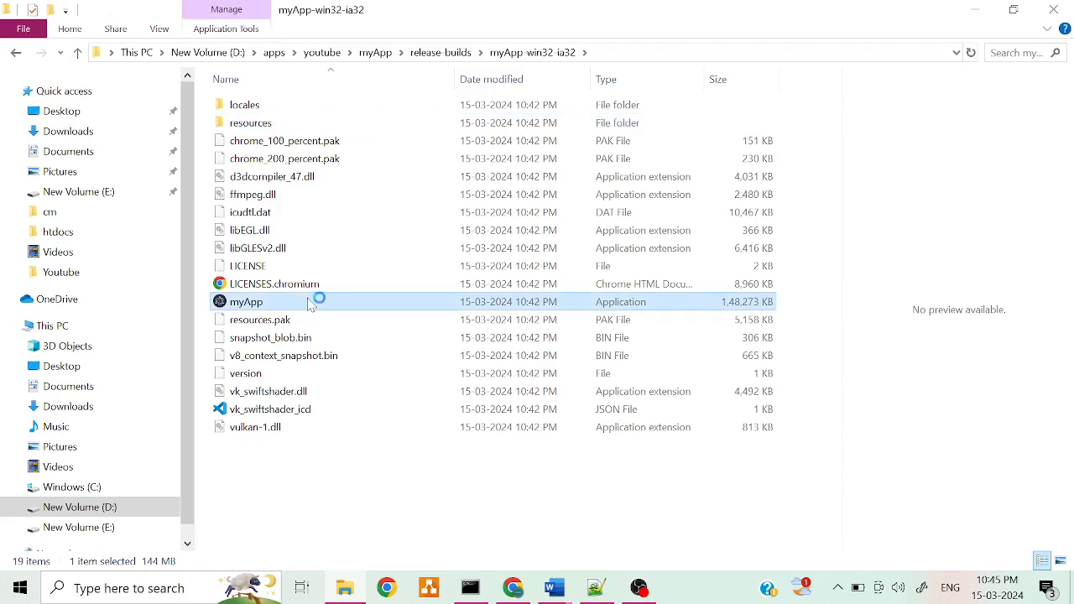
Launch myApp.exe from the build folder to verify the packaged app runs
{"action": "double_click", "coordinate": [245, 302]}
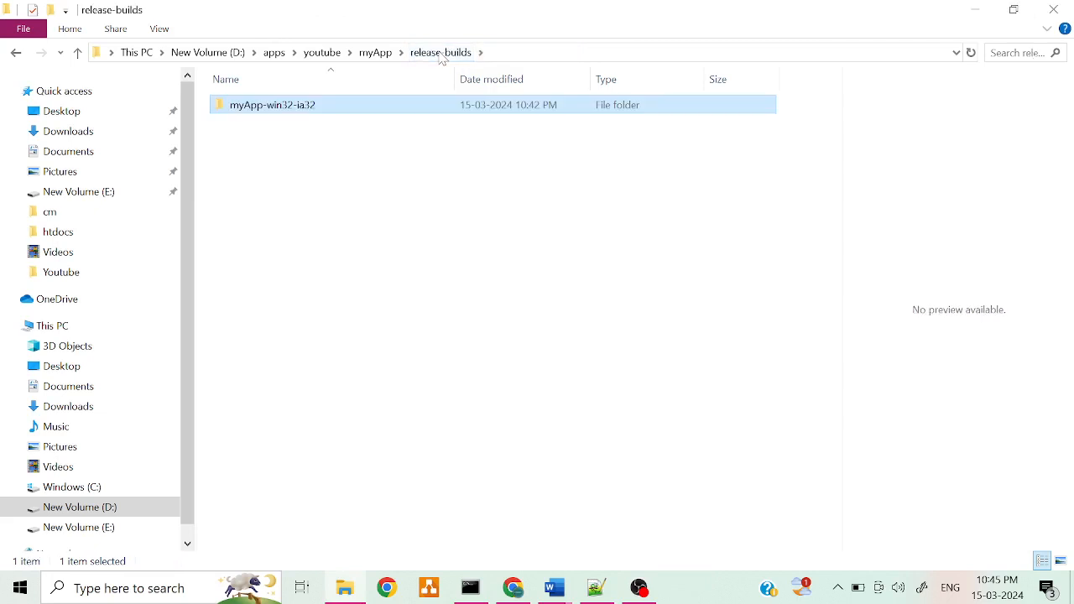
Add myApp-win32-ia32 to a ZIP archive via WinRAR, producing a ~97 MB file in release-builds
{"action": "right_click", "coordinate": [272, 104]}
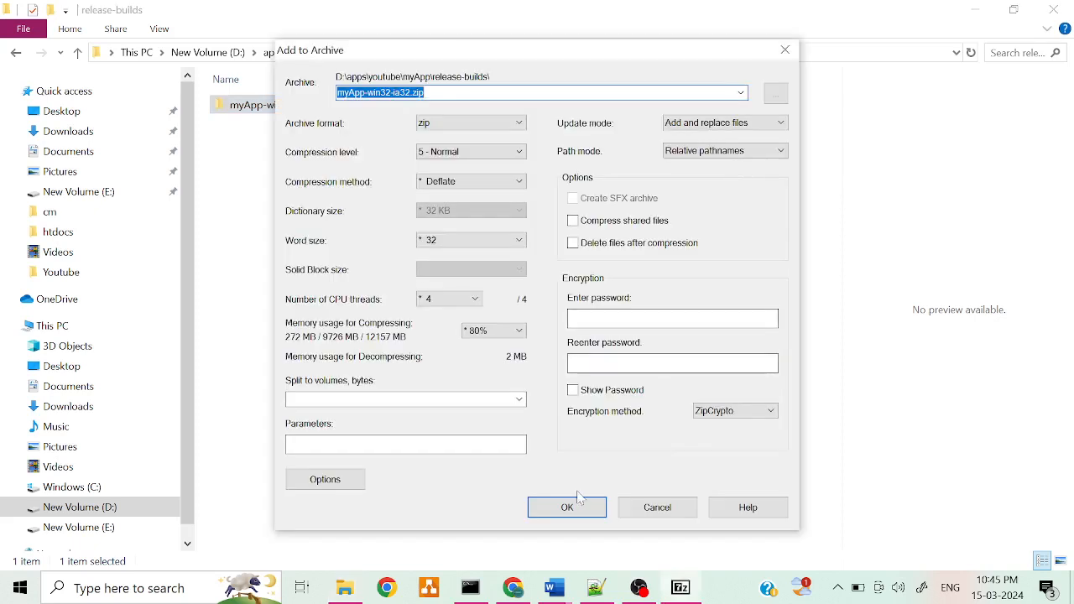
{"action": "left_click", "coordinate": [567, 507]}
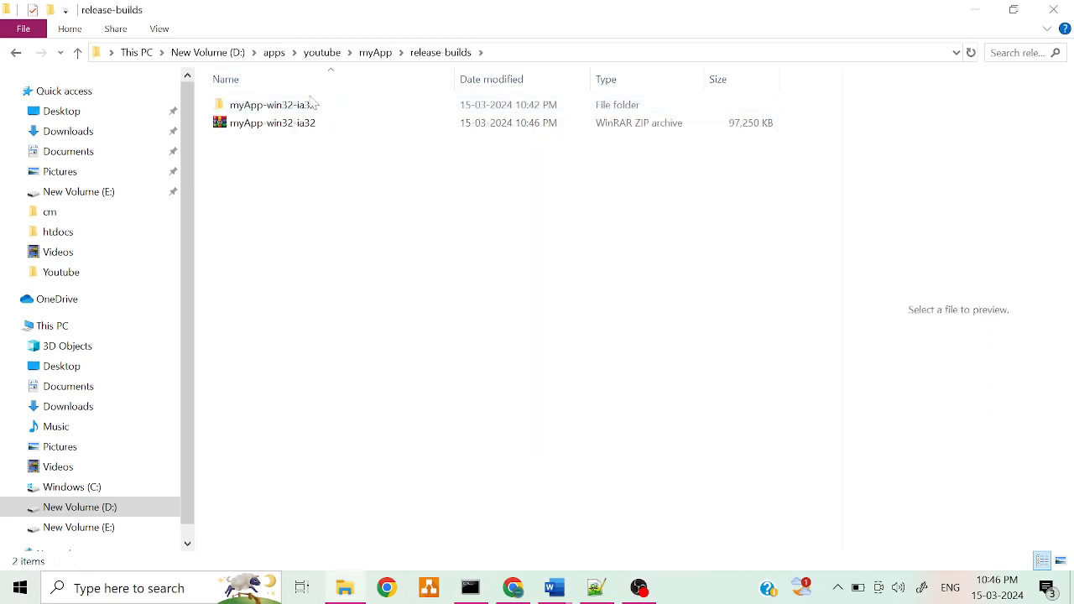
{"action": "left_click", "coordinate": [272, 122]}
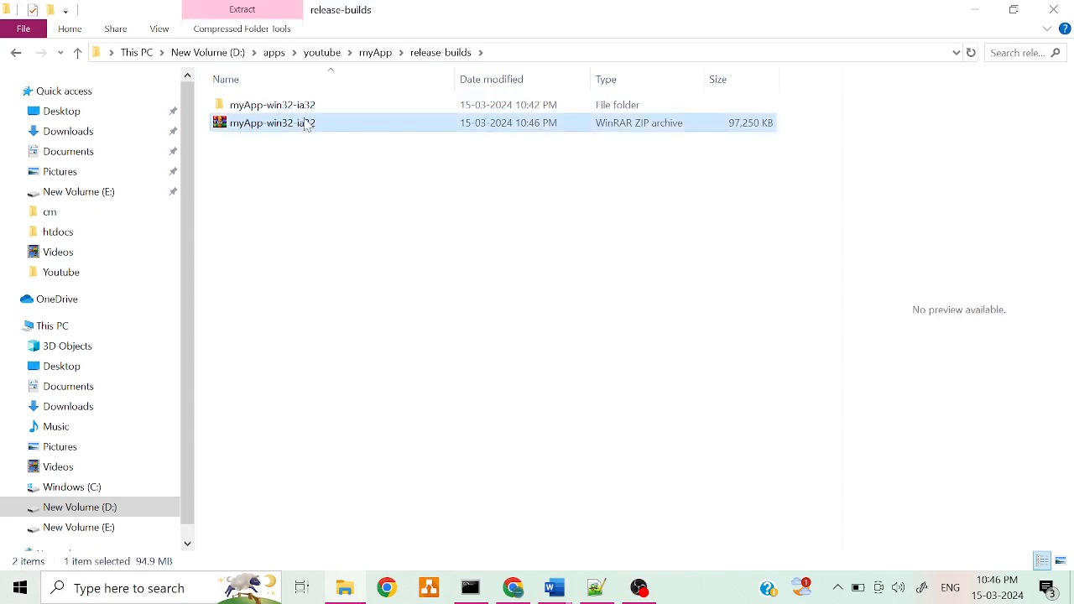
{"action": "right_click", "coordinate": [272, 123]}
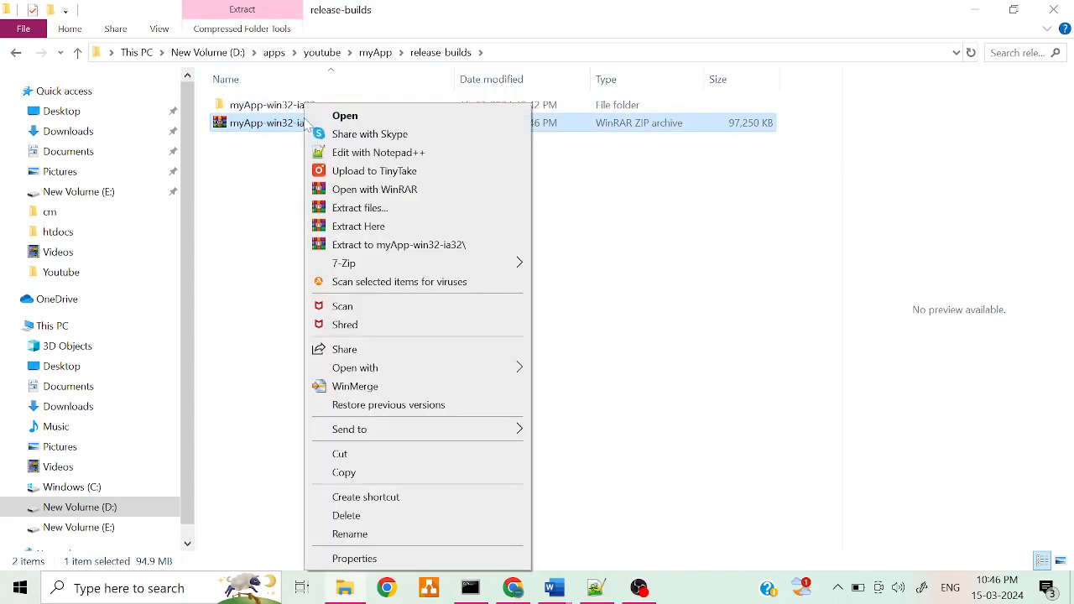
{"action": "left_click", "coordinate": [436, 218]}
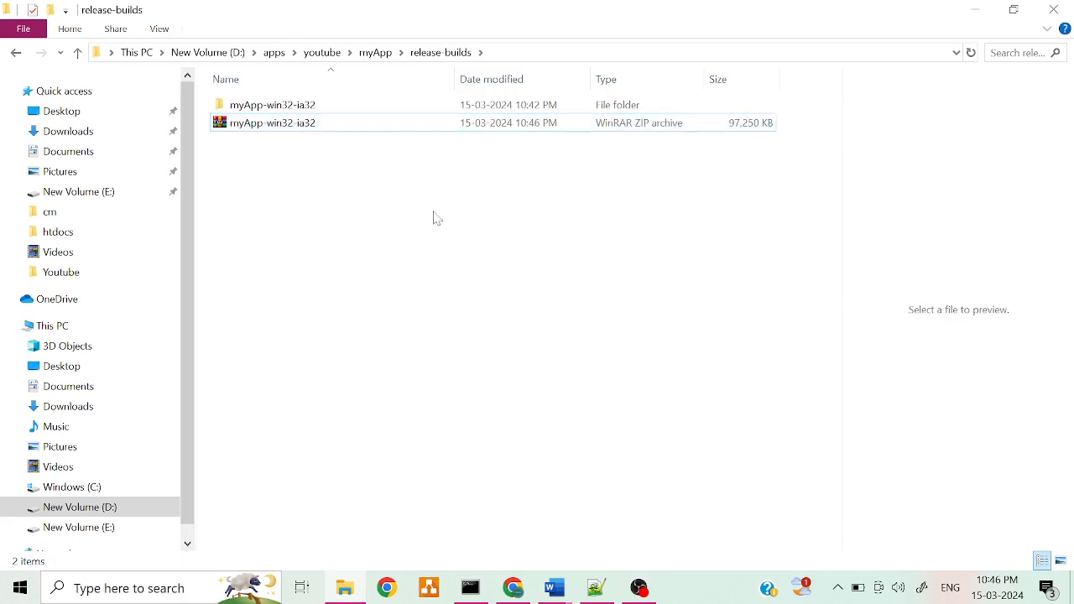
{"action": "mouse_move", "coordinate": [361, 133]}
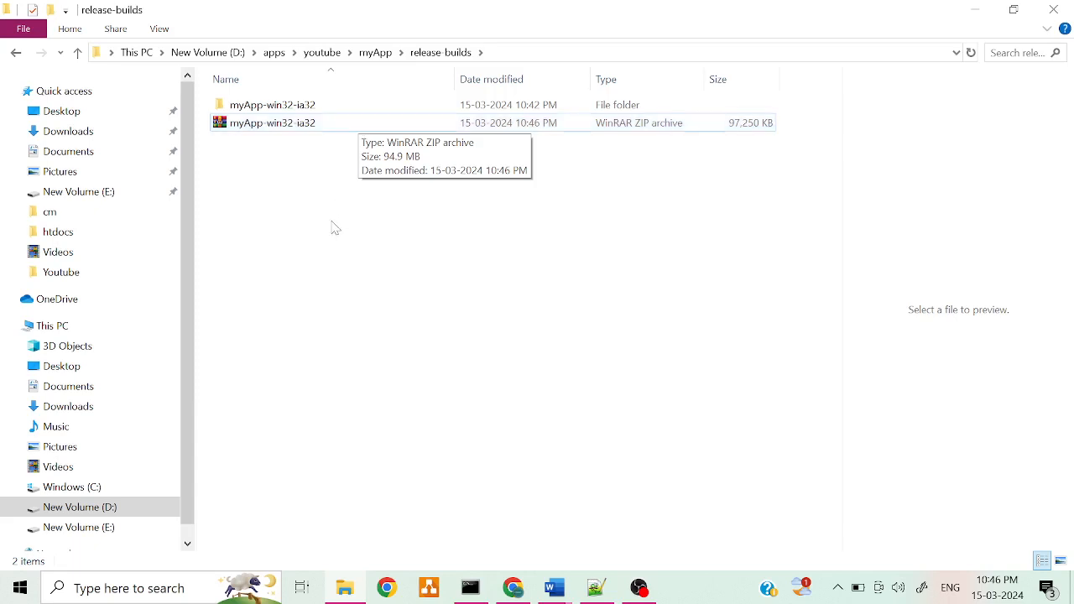
{"action": "mouse_move", "coordinate": [332, 228]}
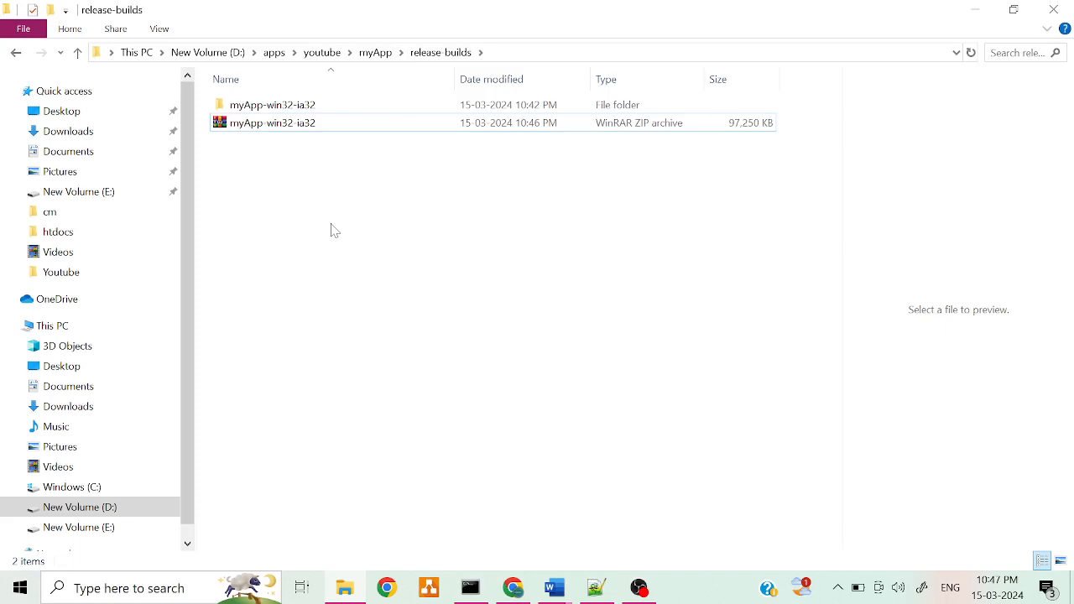
{"action": "mouse_move", "coordinate": [714, 511]}
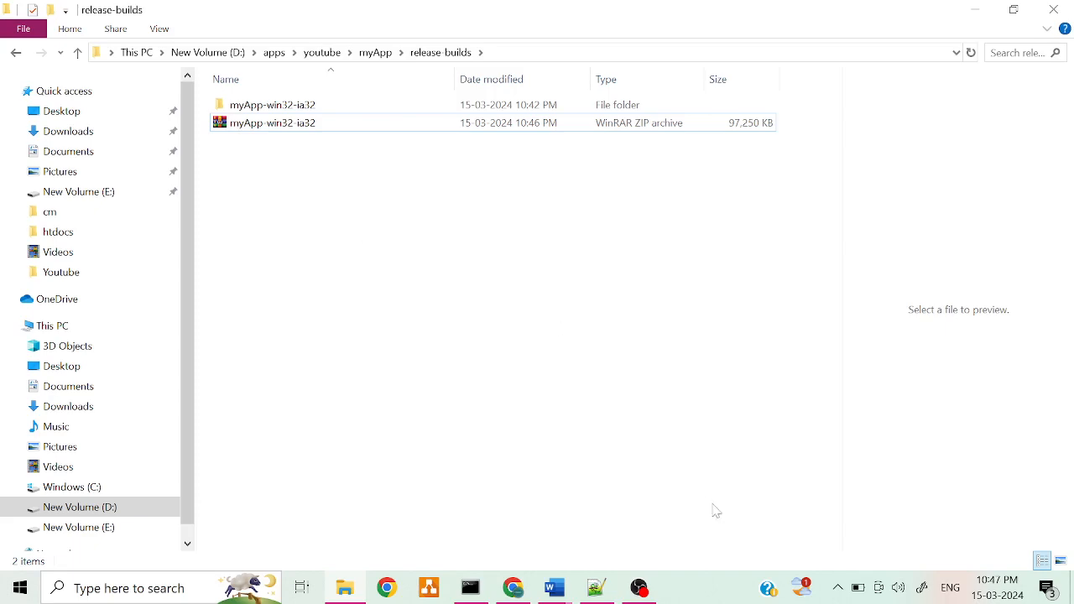